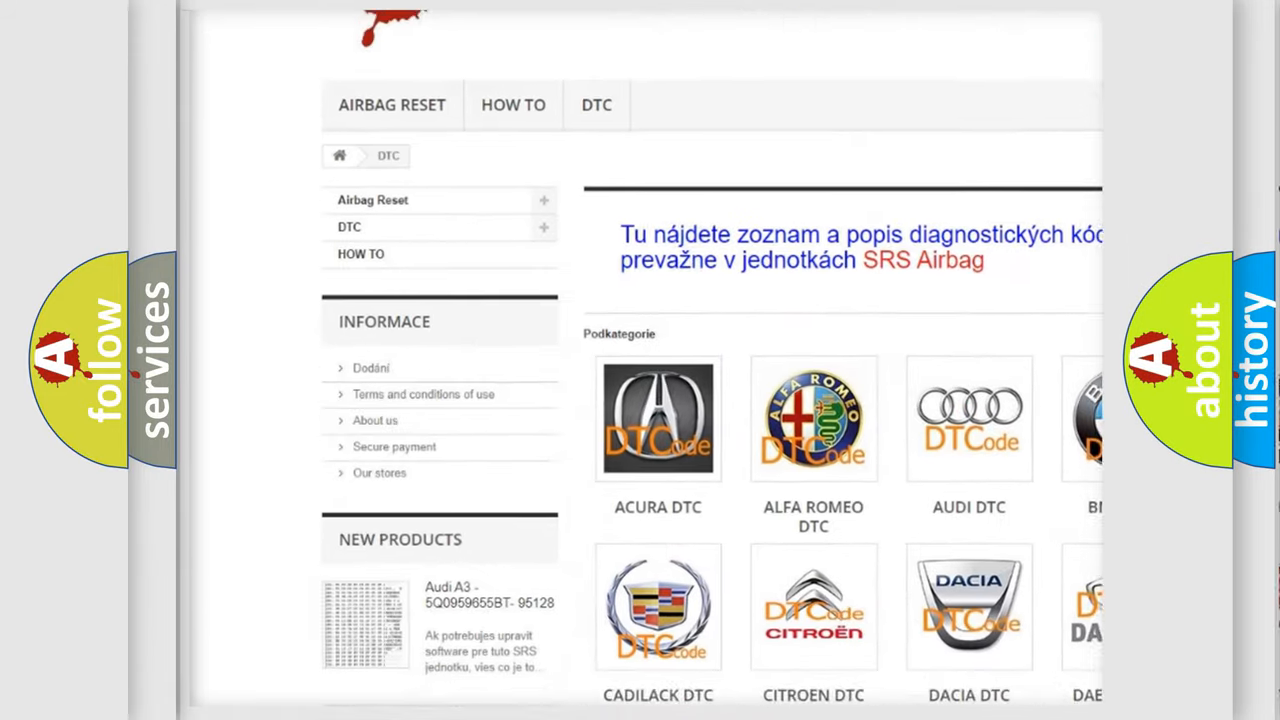
Scroll through the car-make DTC catalogue down to the Lexus category and back up
scroll("down", 3)
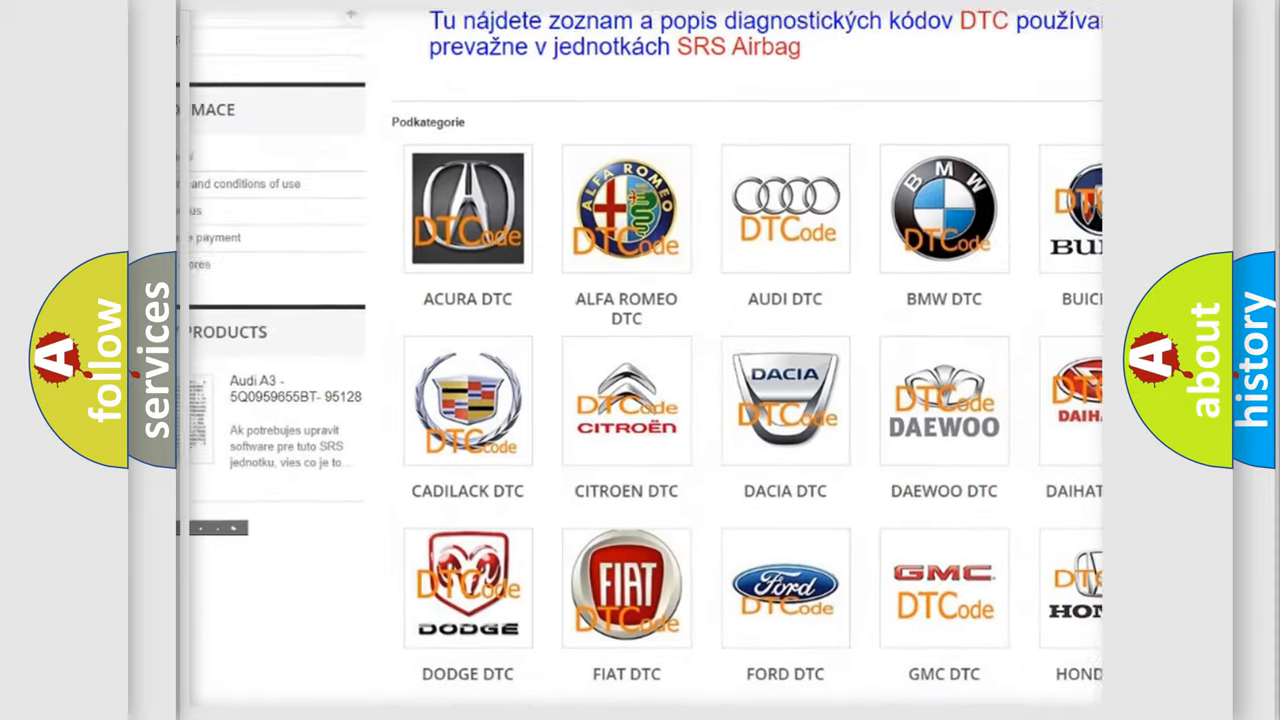
scroll("down", 3)
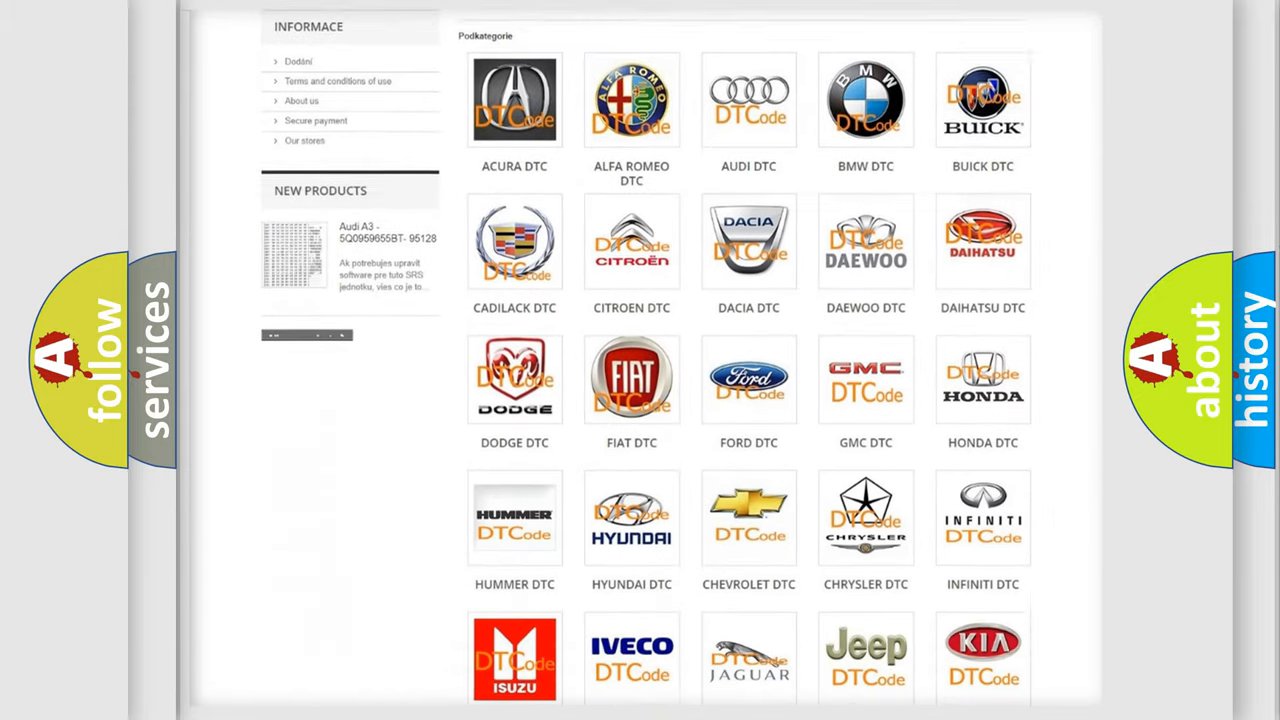
scroll("down", 3)
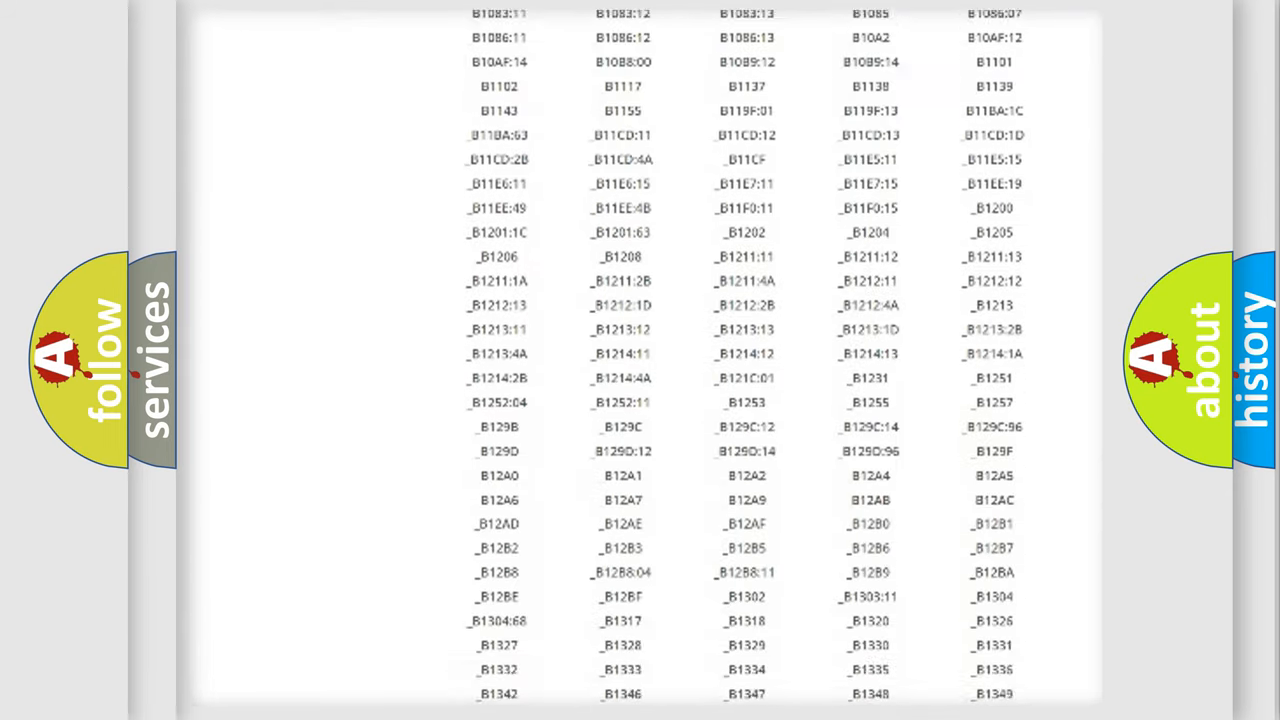
scroll("down", 3)
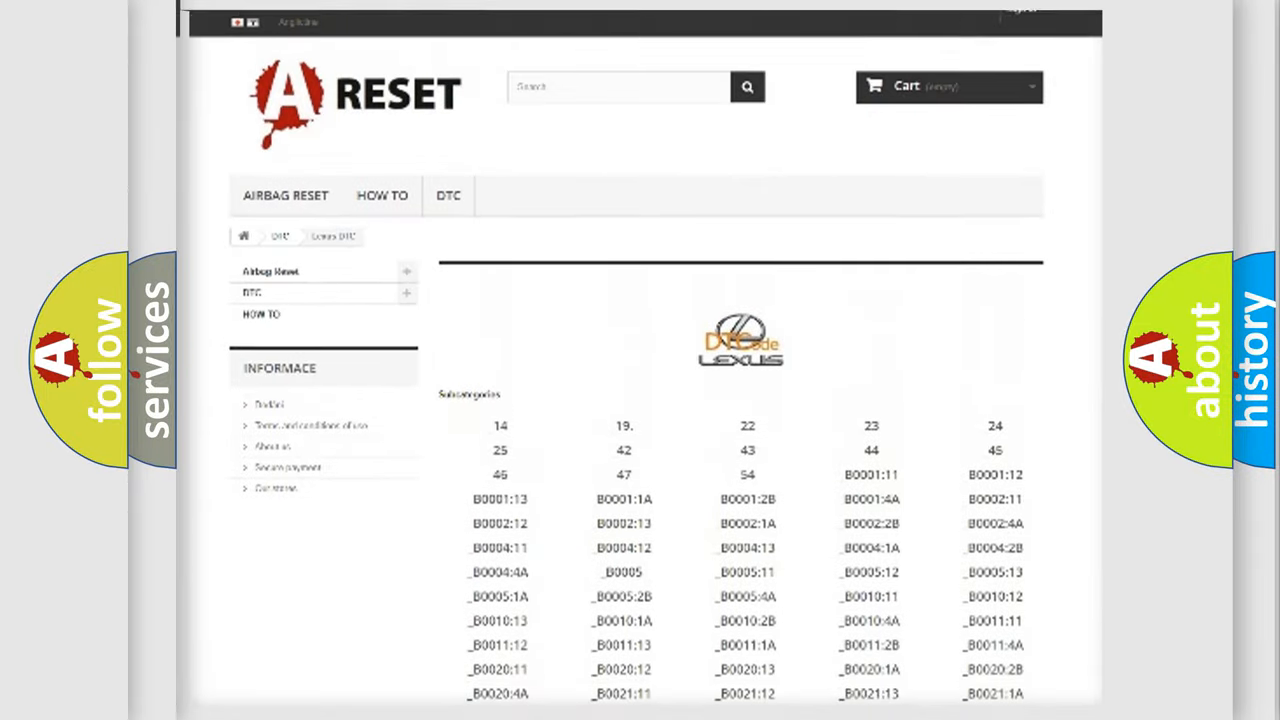
scroll("up", 3)
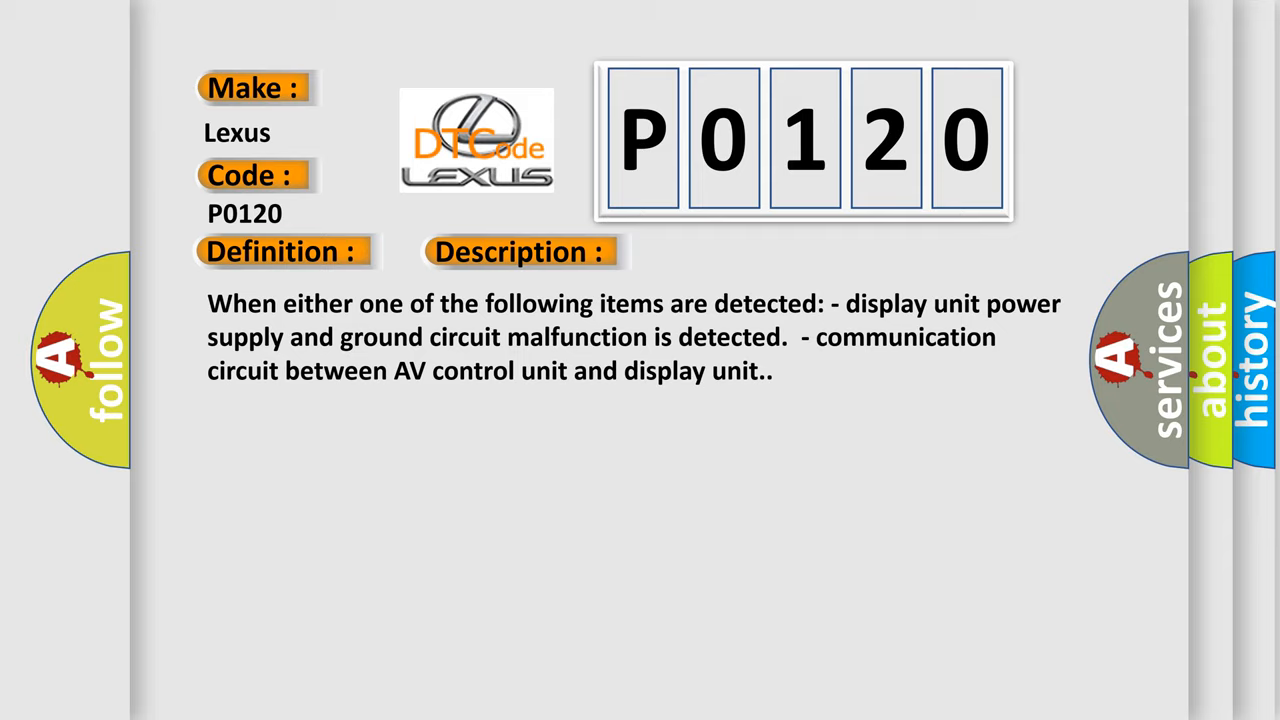
Reveal the P0120 cause: display unit power supply, ground and AV-to-display communication circuits
left_click(520, 252)
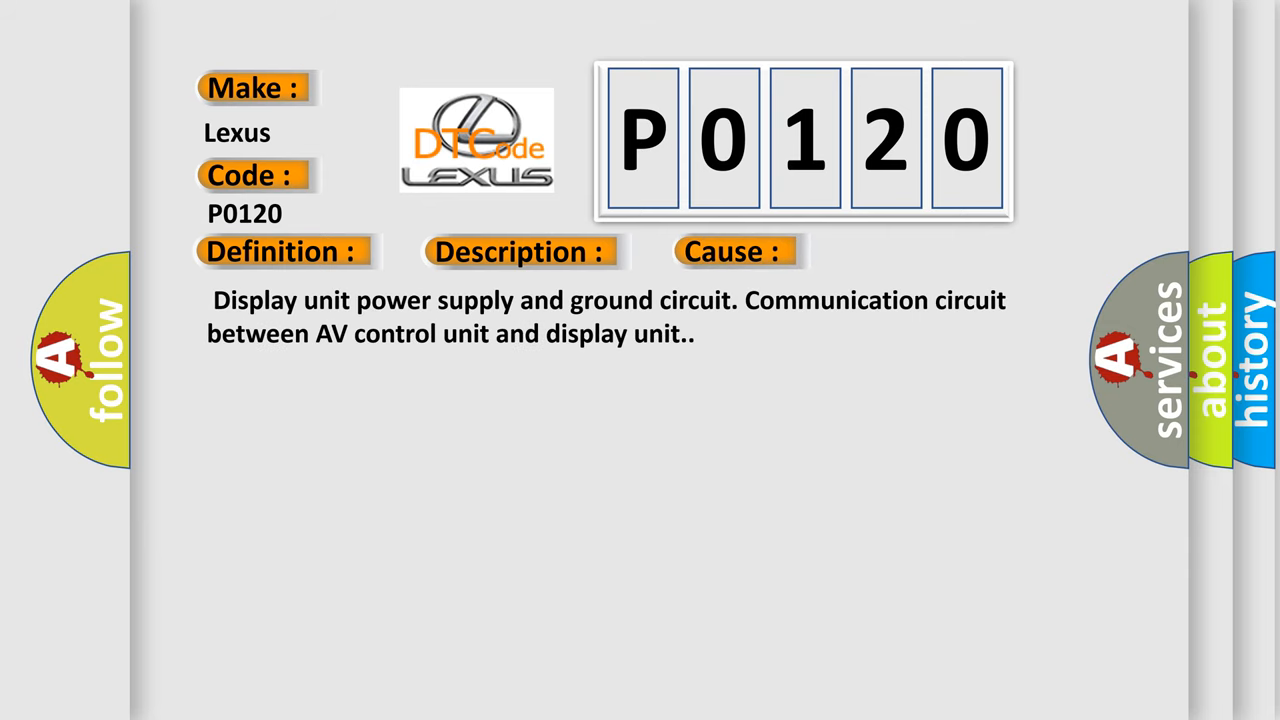